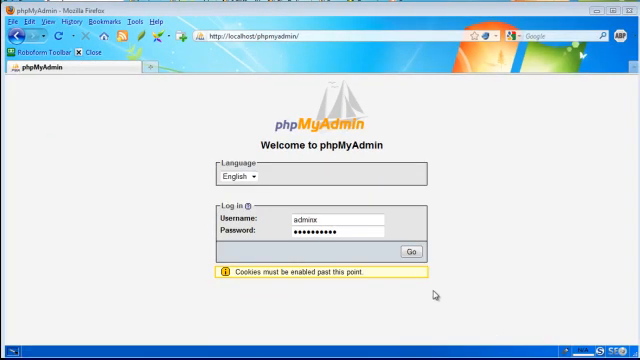
Log in to phpMyAdmin as admin and reach the server home page.
left_click(408, 252)
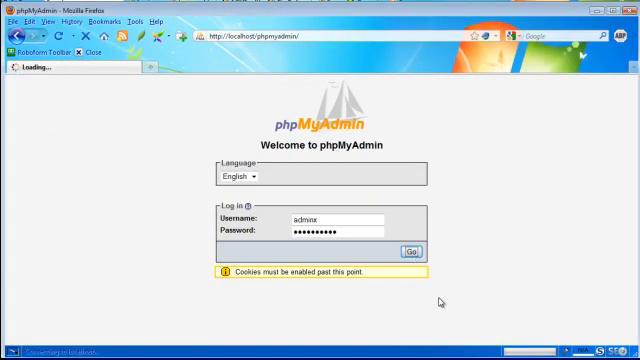
left_click(400, 256)
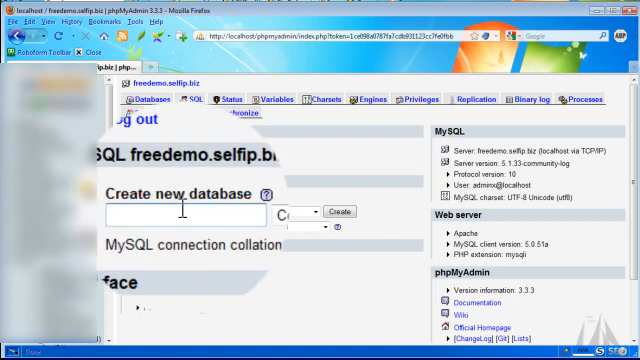
Create an empty database named affiliatelinkrotator.
type("affiliate")
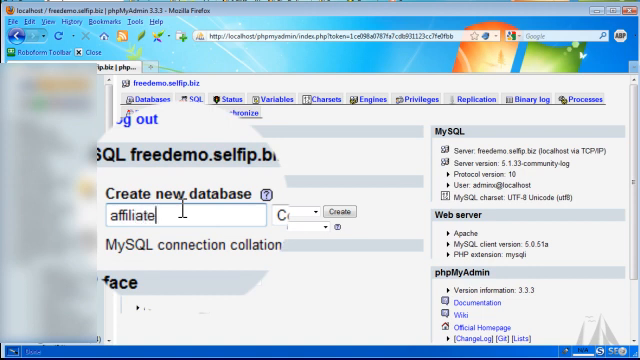
type("link")
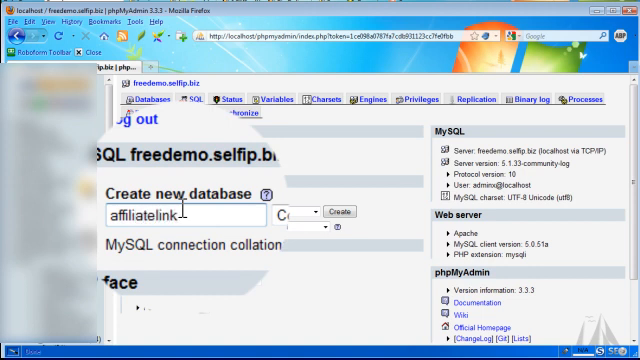
type("rota")
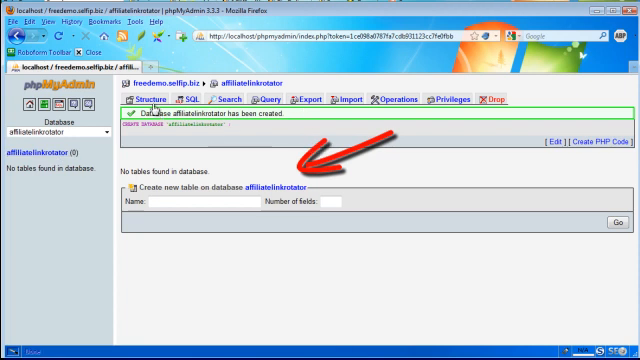
Name the new table afflink with two fields and bring up its field definitions.
left_click(48, 128)
type("afflink")
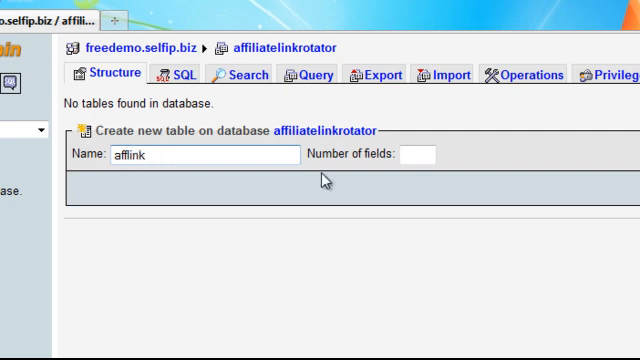
left_click(420, 154)
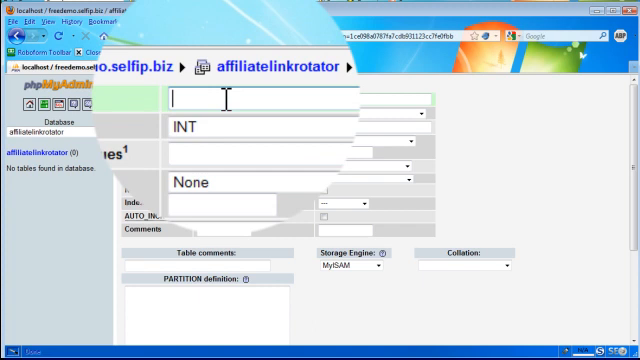
Define fieldnumber as INT length 2 and afflink as TEXT length 128, then save the table.
type("fiel")
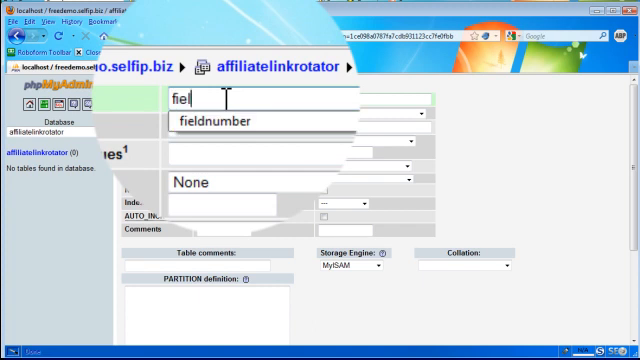
type("dnumber")
left_click(244, 126)
type("2")
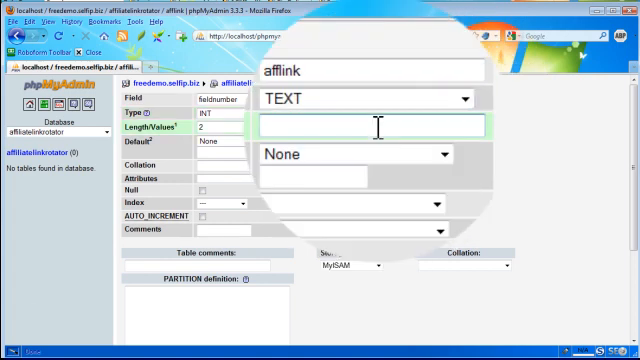
type("128")
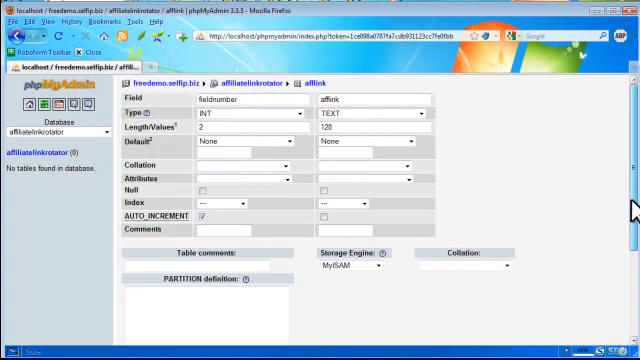
scroll("down", 3)
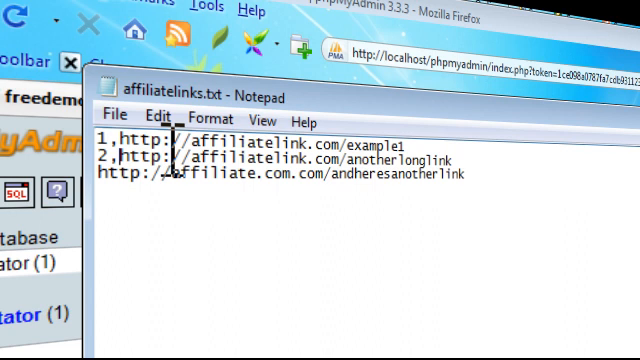
Add the third numbered affiliate link to affiliatelinks.txt in Notepad and save it.
type("3")
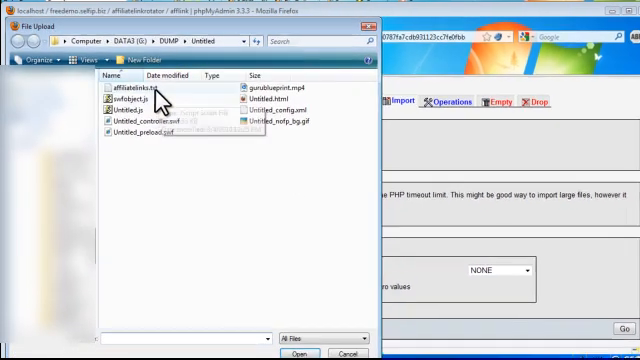
Choose affiliatelinks.txt as the file to import into afflink.
left_click(110, 100)
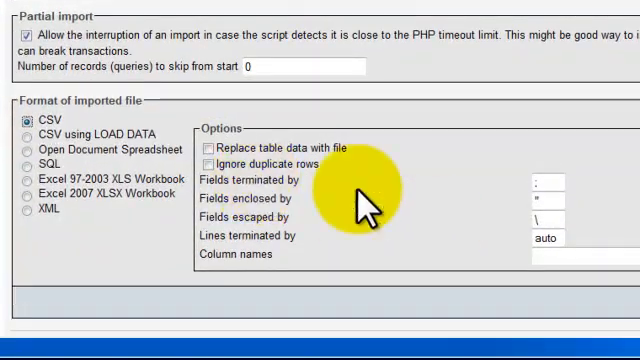
Import the file into afflink as comma-separated CSV, loading the three link rows.
left_click(560, 186)
type(",")
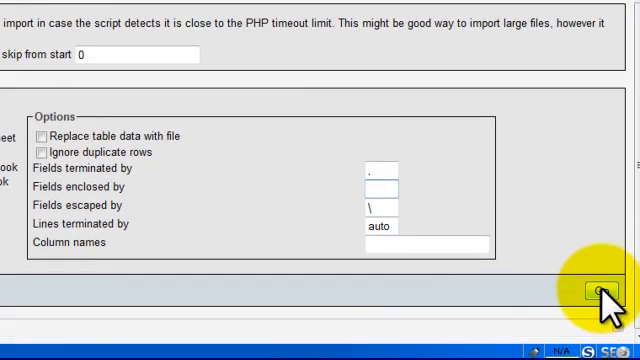
left_click(598, 292)
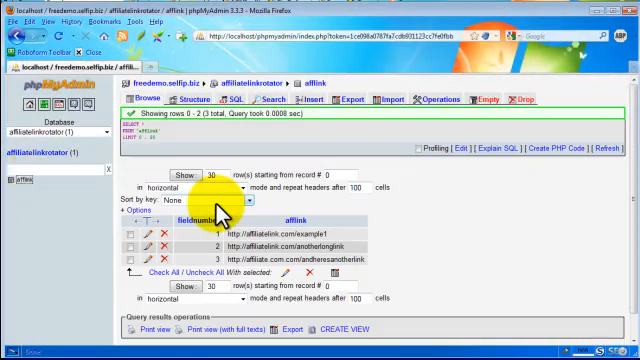
mouse_move(296, 264)
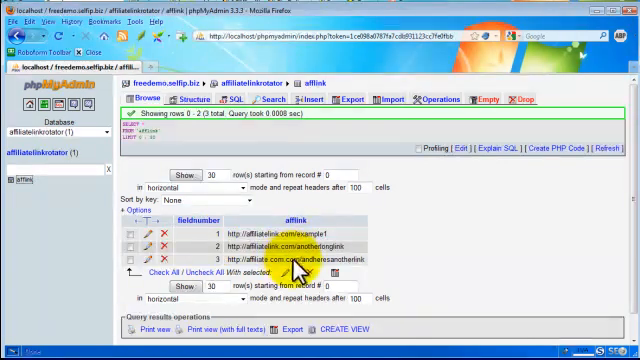